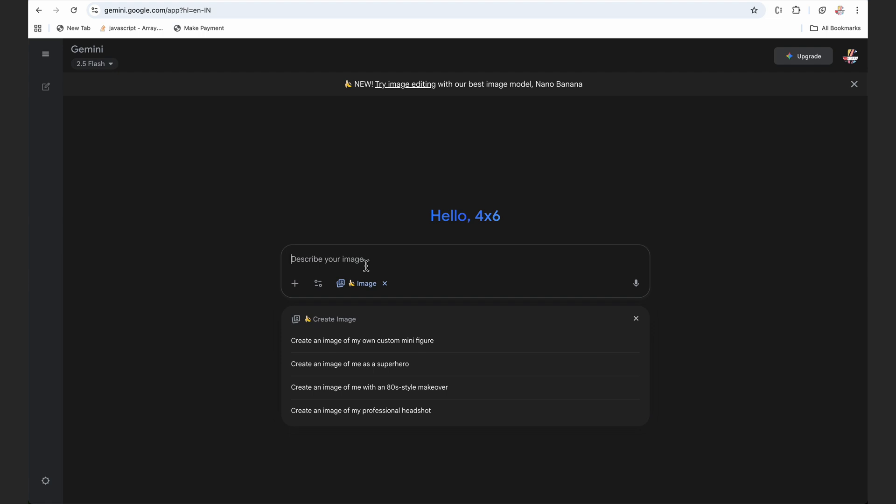
{"action": "mouse_move", "coordinate": [538, 112]}
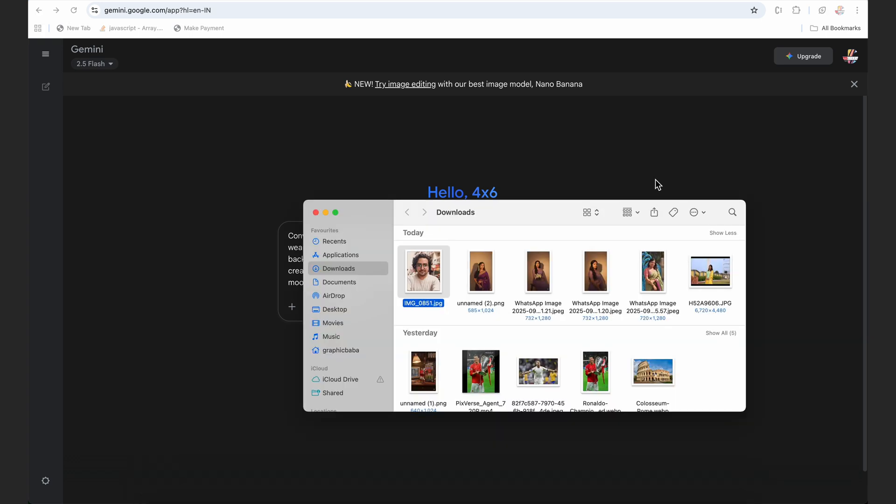
Step: Drag the selfie IMG_0851.jpg from Finder into the Gemini prompt box
{"action": "left_click_drag", "start_coordinate": [423, 272], "coordinate": [532, 286]}
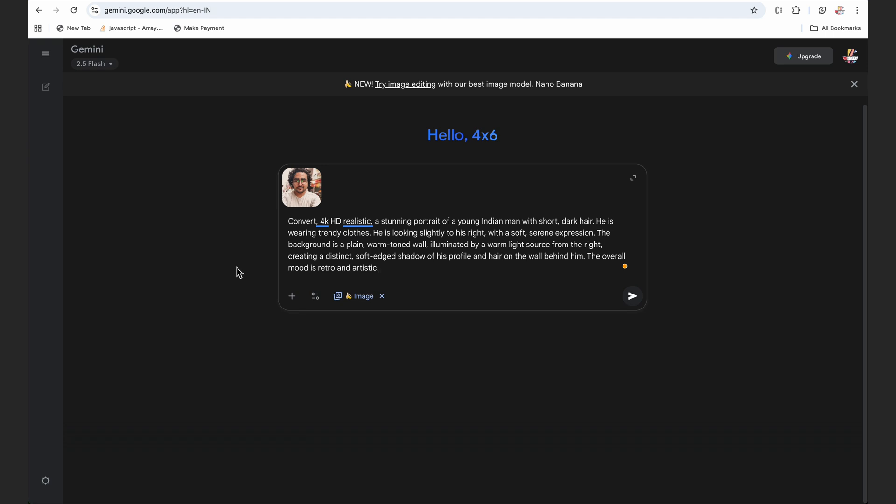
Step: Append 'Make sure face is 100% matching with reference' to the prompt
{"action": "type", "text": "Make sure"}
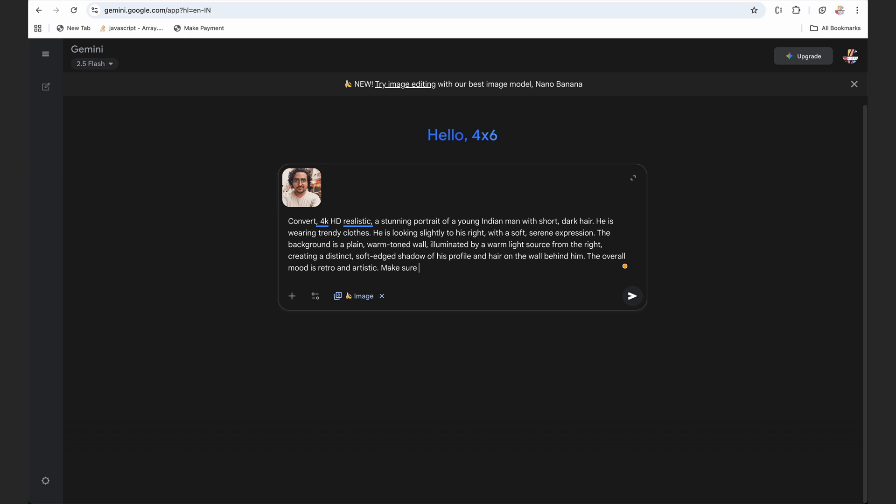
{"action": "type", "text": "face is 100% matching with"}
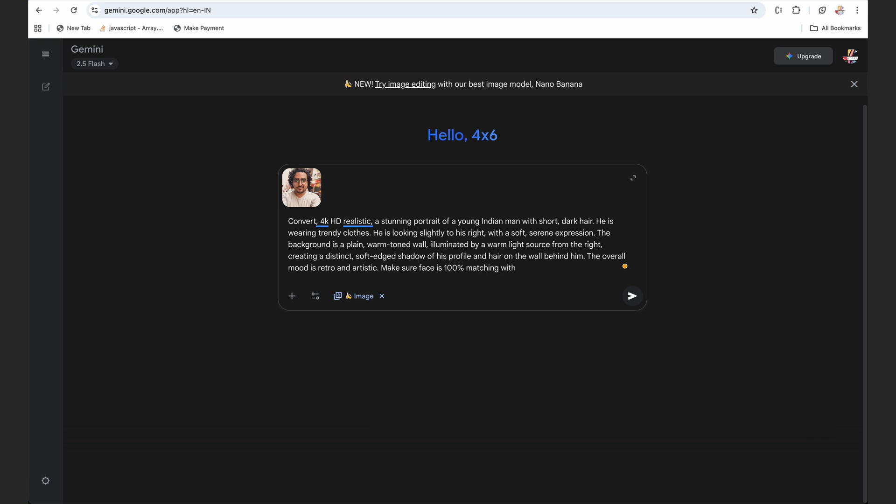
{"action": "type", "text": "refren"}
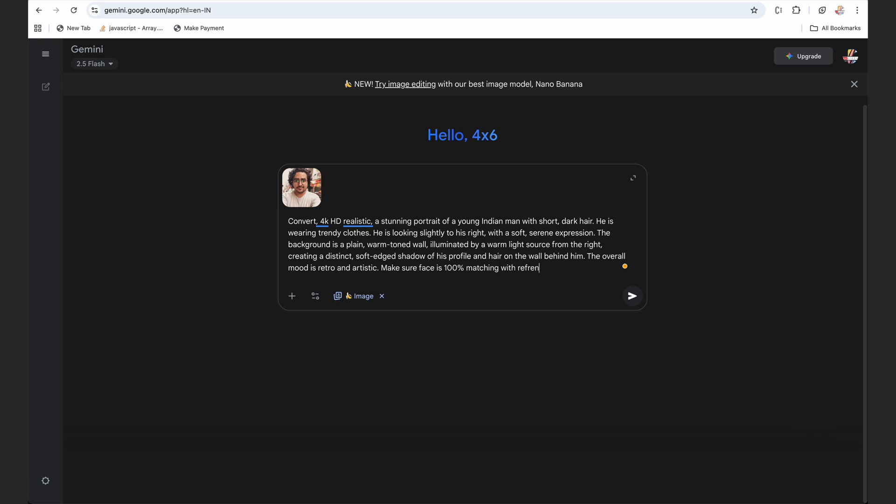
Step: Send the prompt and let Gemini render the warm-wall portrait with profile shadow
{"action": "left_click", "coordinate": [632, 296]}
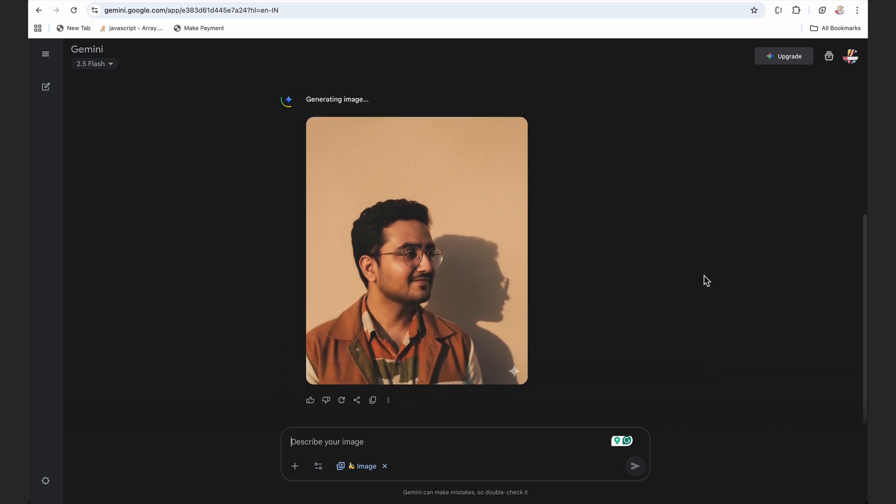
{"action": "mouse_move", "coordinate": [496, 298]}
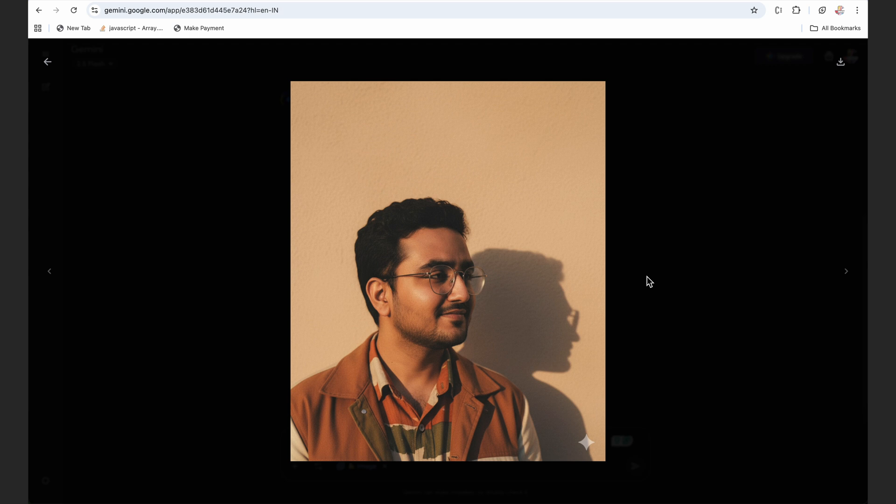
{"action": "mouse_move", "coordinate": [456, 255]}
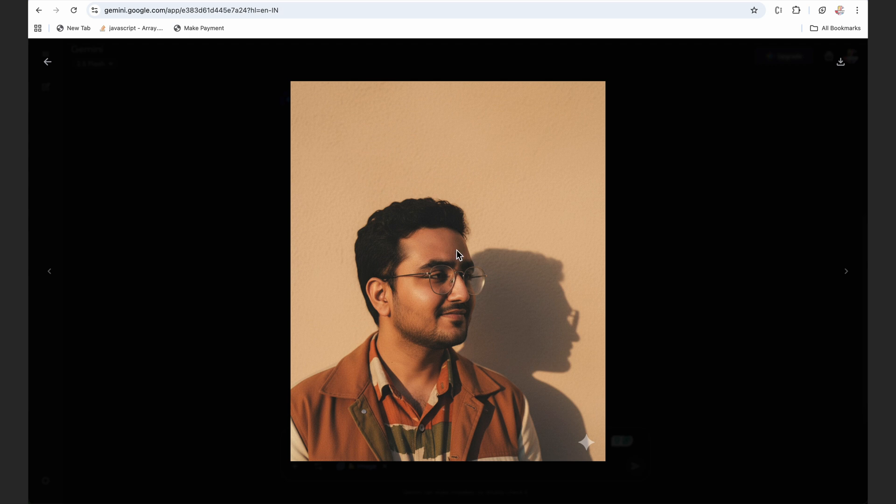
{"action": "mouse_move", "coordinate": [429, 363]}
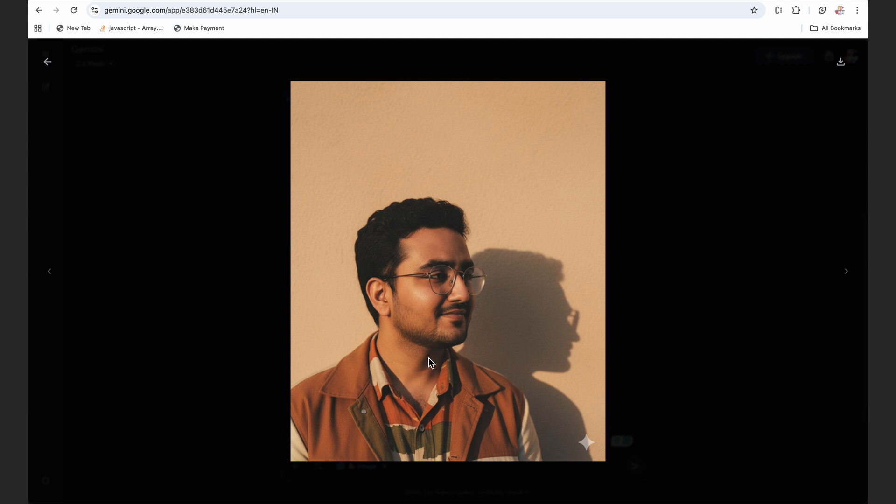
{"action": "mouse_move", "coordinate": [406, 235]}
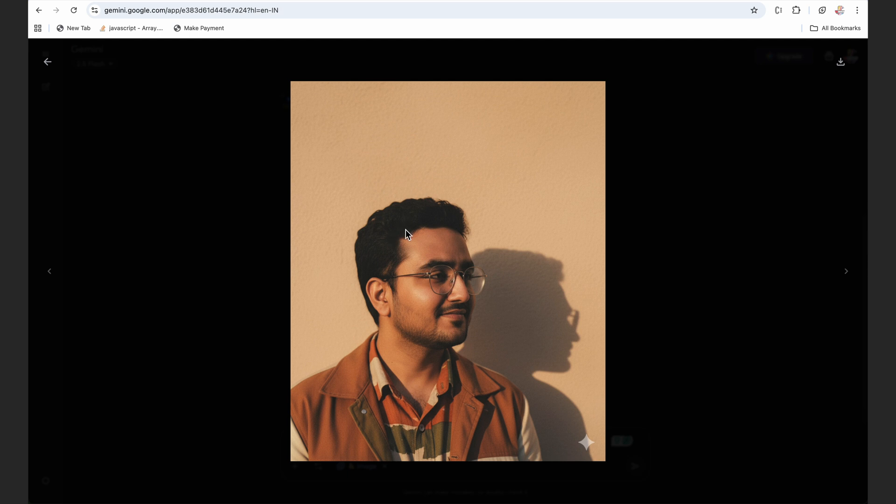
{"action": "mouse_move", "coordinate": [545, 236]}
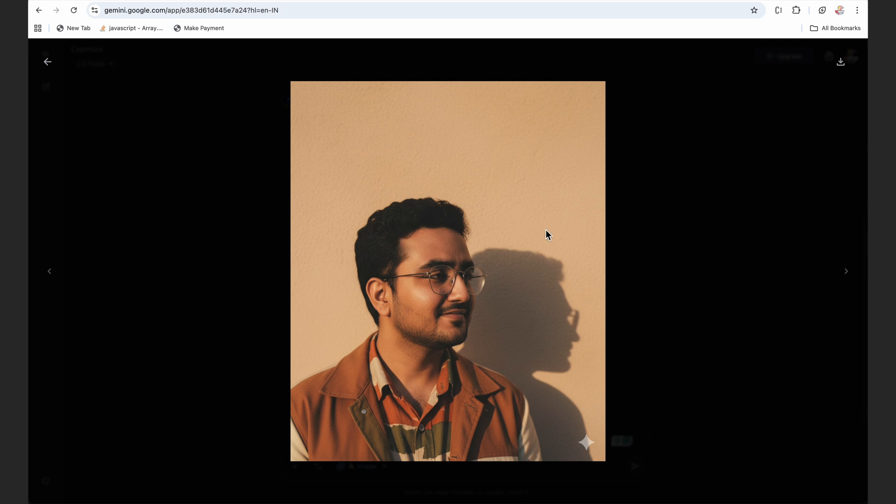
{"action": "mouse_move", "coordinate": [646, 208]}
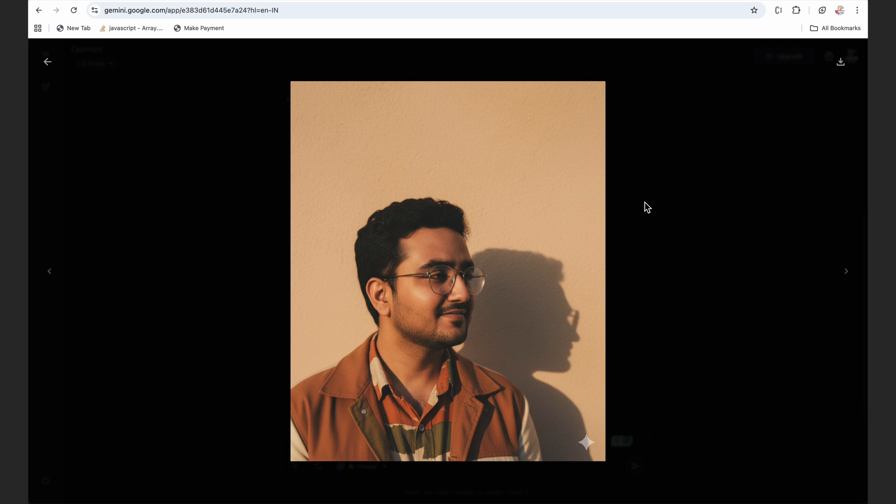